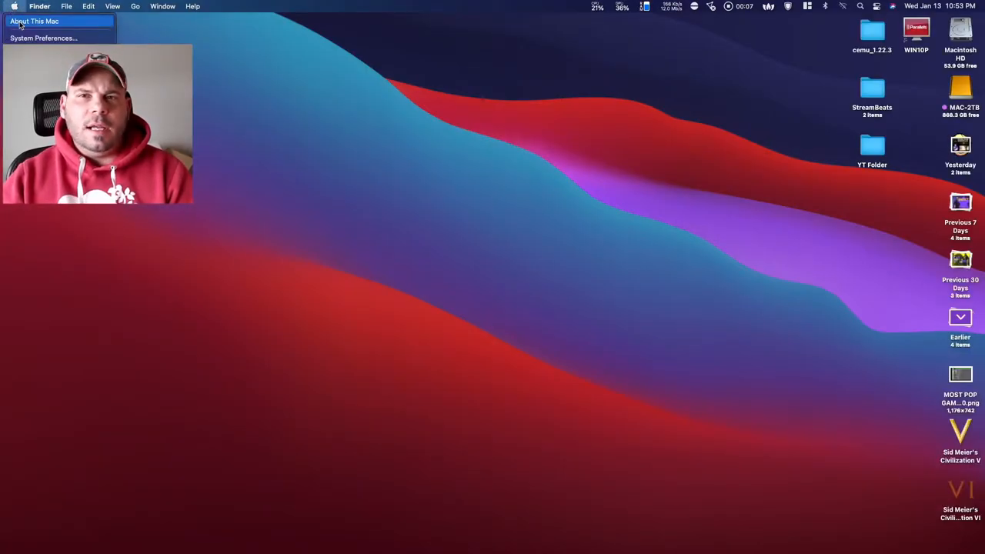
- Open About This Mac from the Apple menu
{"action": "left_click", "coordinate": [36, 17]}
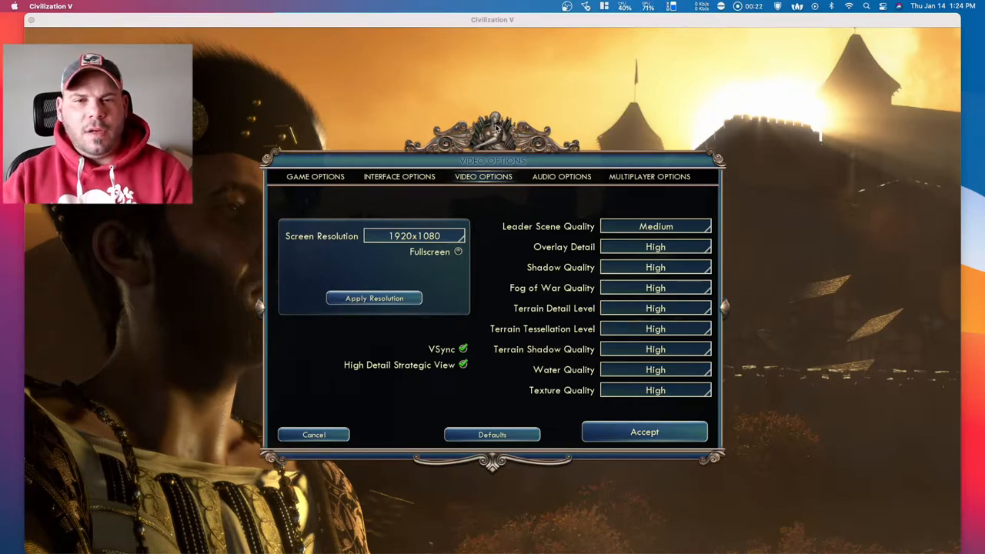
{"action": "mouse_move", "coordinate": [362, 162]}
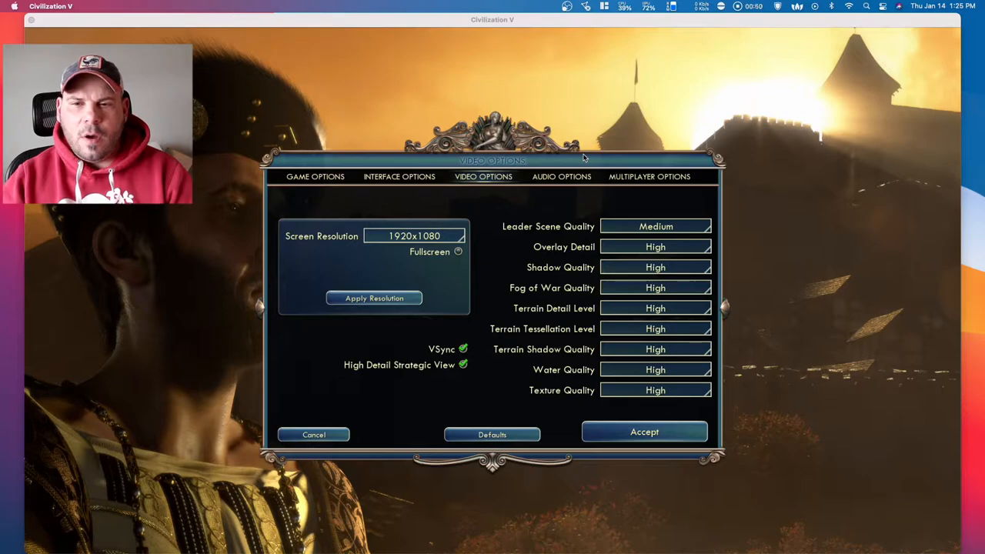
{"action": "mouse_move", "coordinate": [723, 236]}
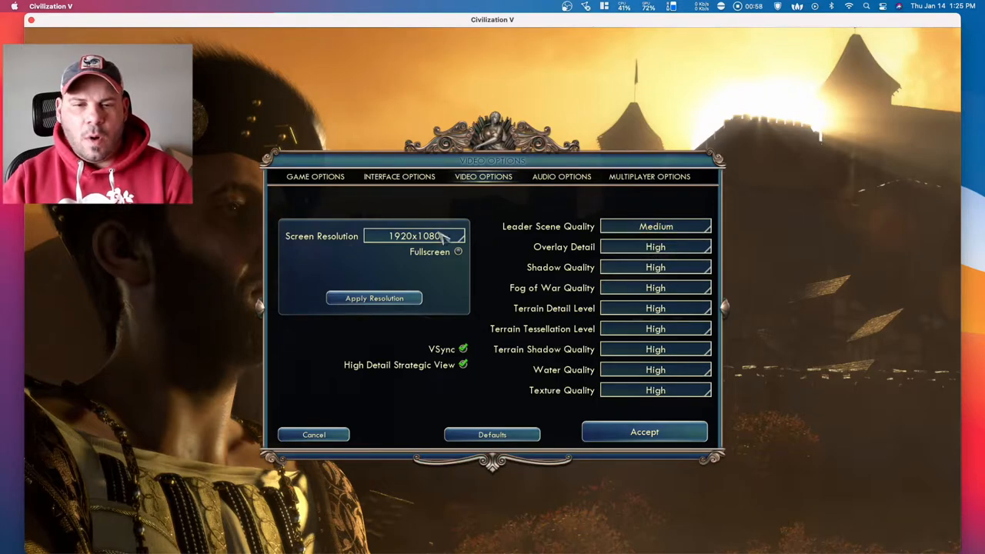
{"action": "mouse_move", "coordinate": [573, 200]}
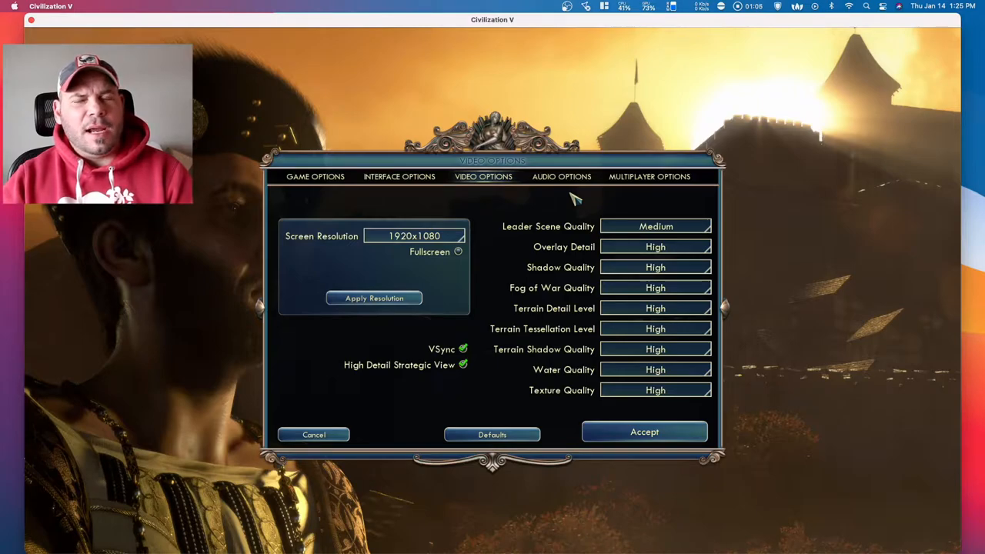
{"action": "mouse_move", "coordinate": [550, 162]}
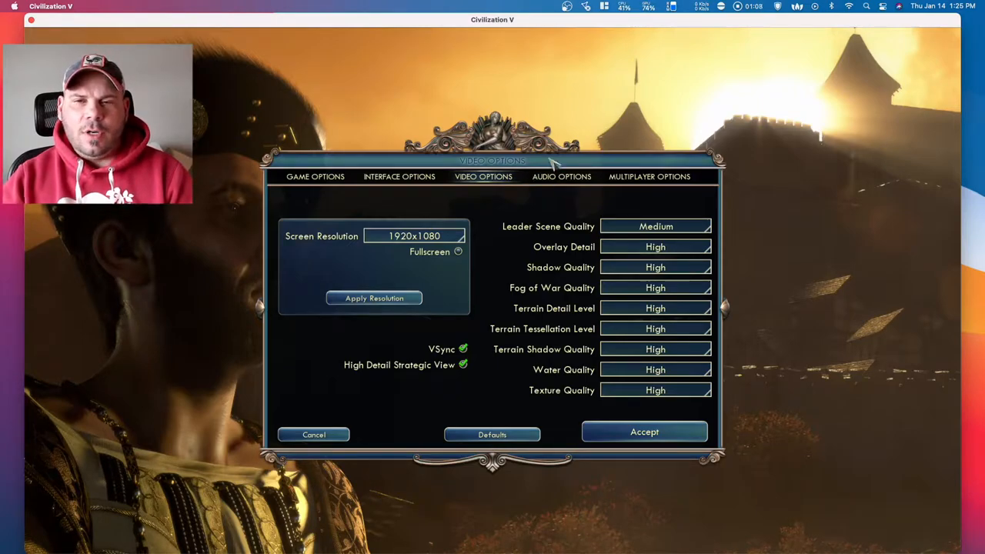
{"action": "mouse_move", "coordinate": [644, 431]}
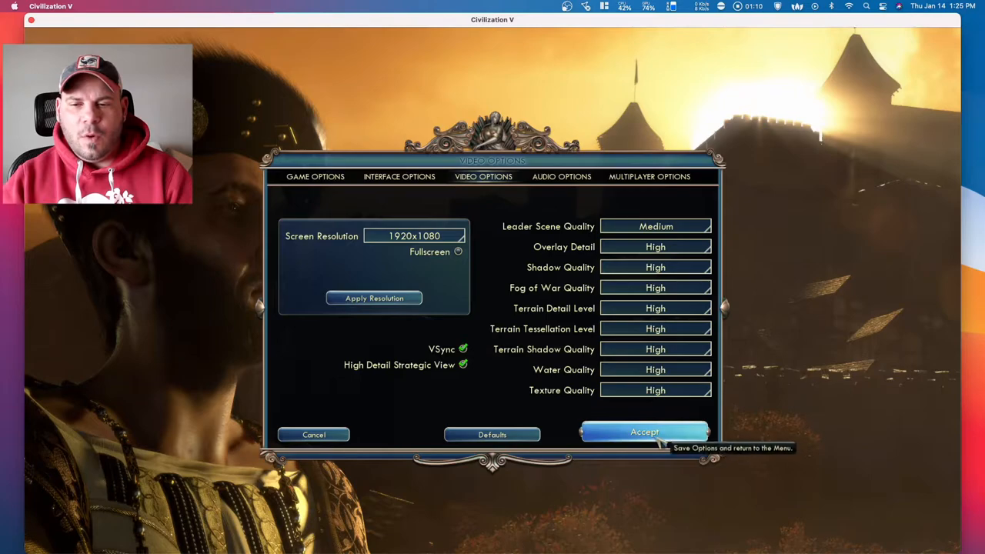
- Accept the 1920x1080 high-quality video options to return to Civilization V's main menu
{"action": "left_click", "coordinate": [644, 431]}
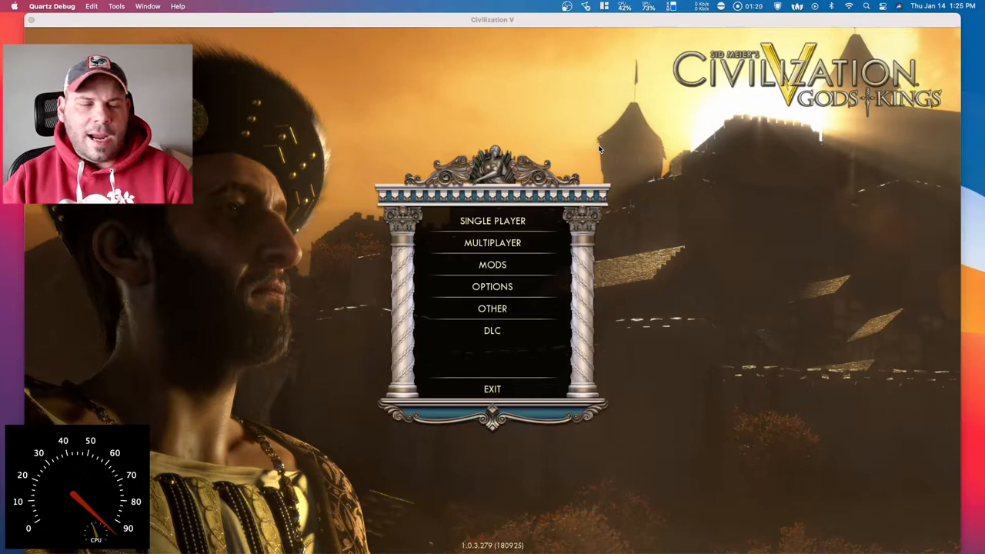
{"action": "mouse_move", "coordinate": [615, 50]}
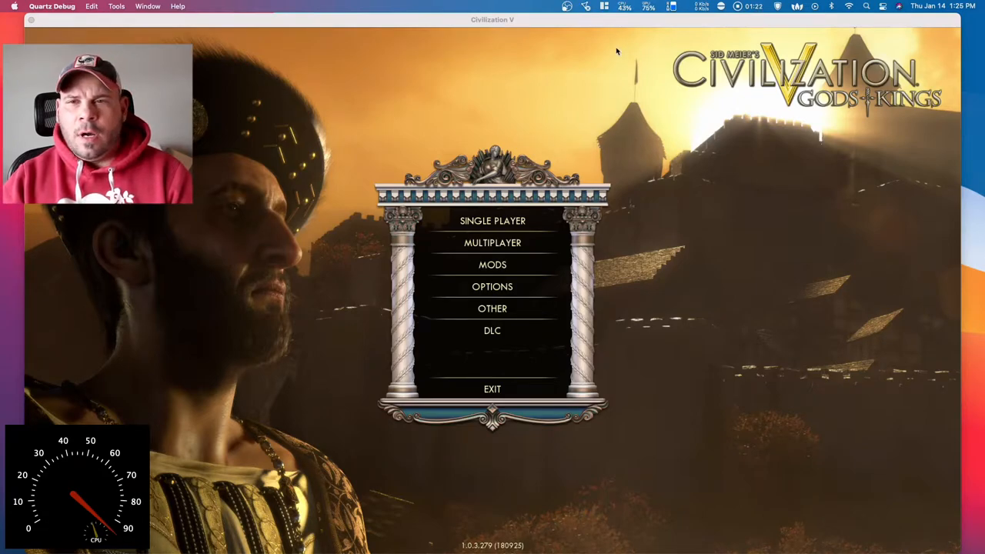
{"action": "mouse_move", "coordinate": [671, 8]}
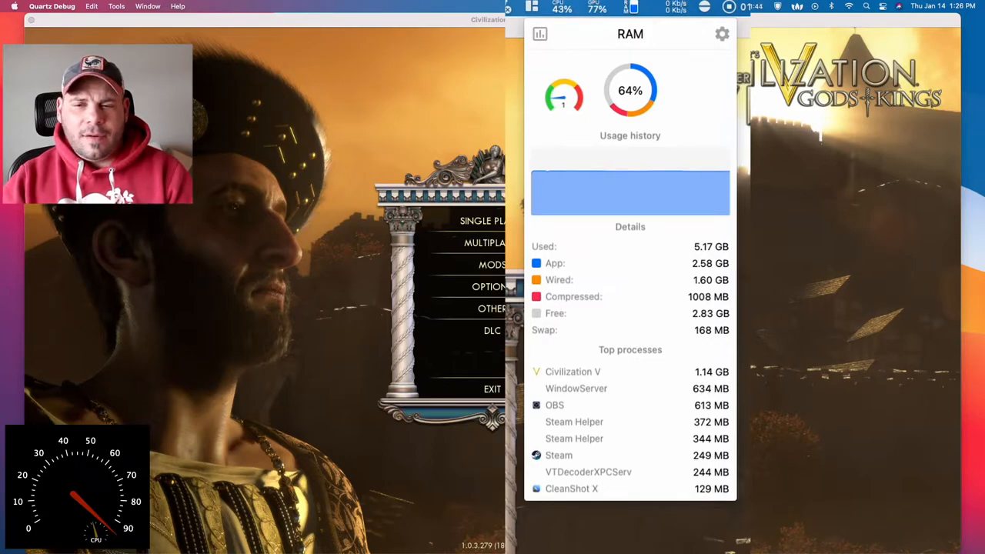
{"action": "mouse_move", "coordinate": [592, 28]}
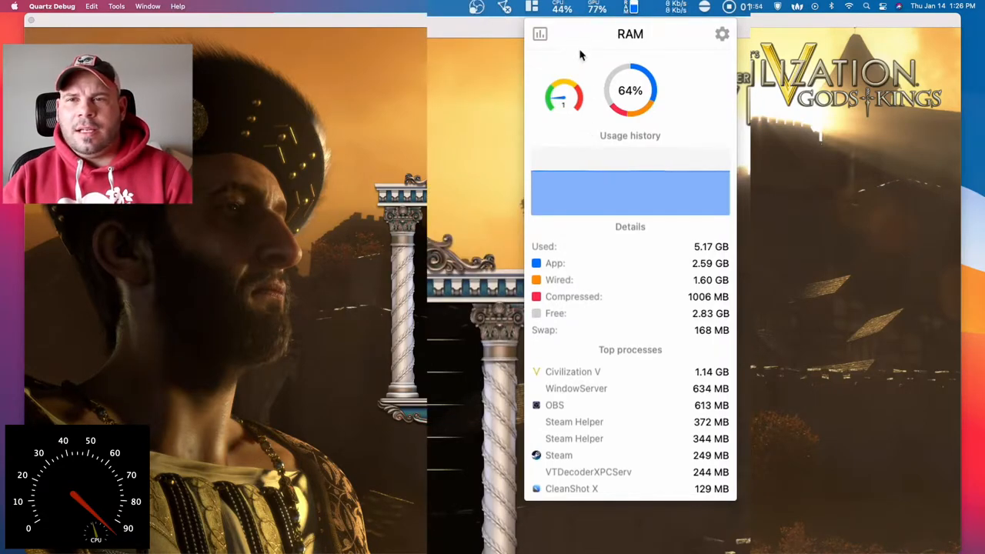
- Close the iStat Menus RAM panel showing 64% memory used
{"action": "left_click", "coordinate": [599, 7]}
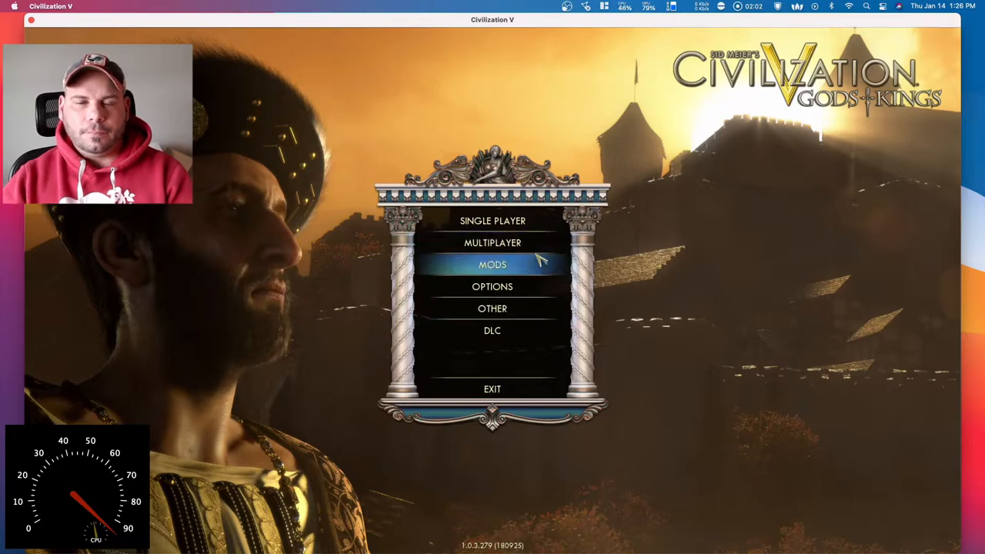
{"action": "mouse_move", "coordinate": [700, 266]}
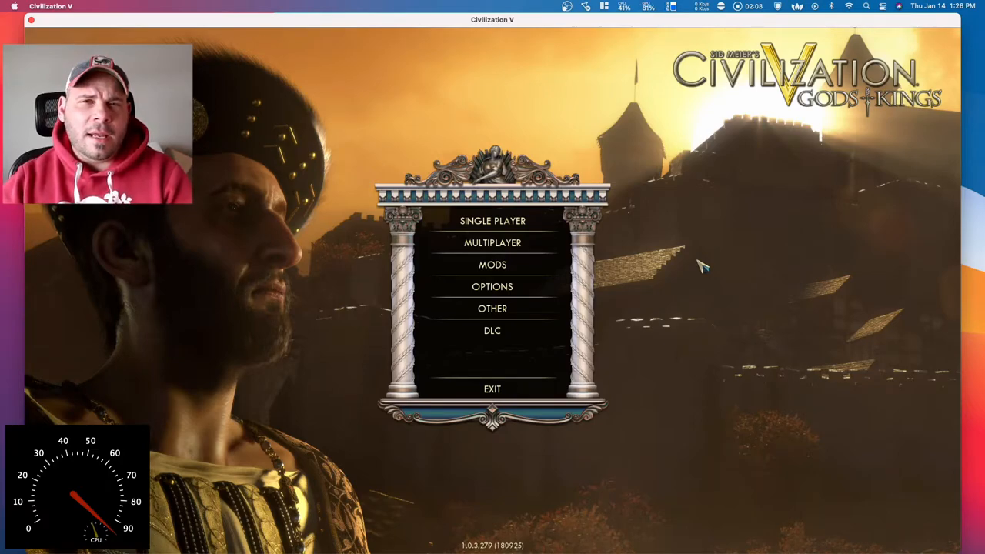
{"action": "mouse_move", "coordinate": [454, 123]}
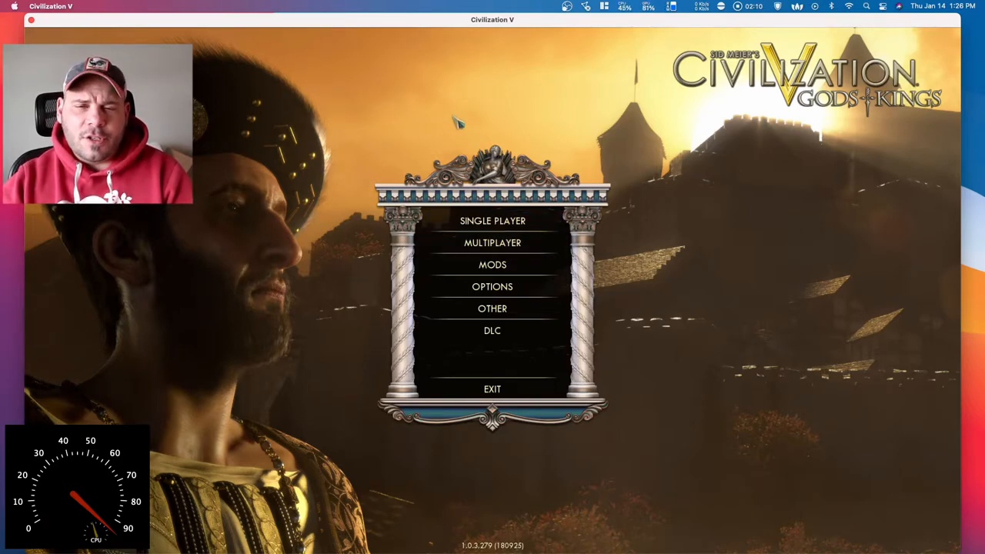
{"action": "mouse_move", "coordinate": [492, 221]}
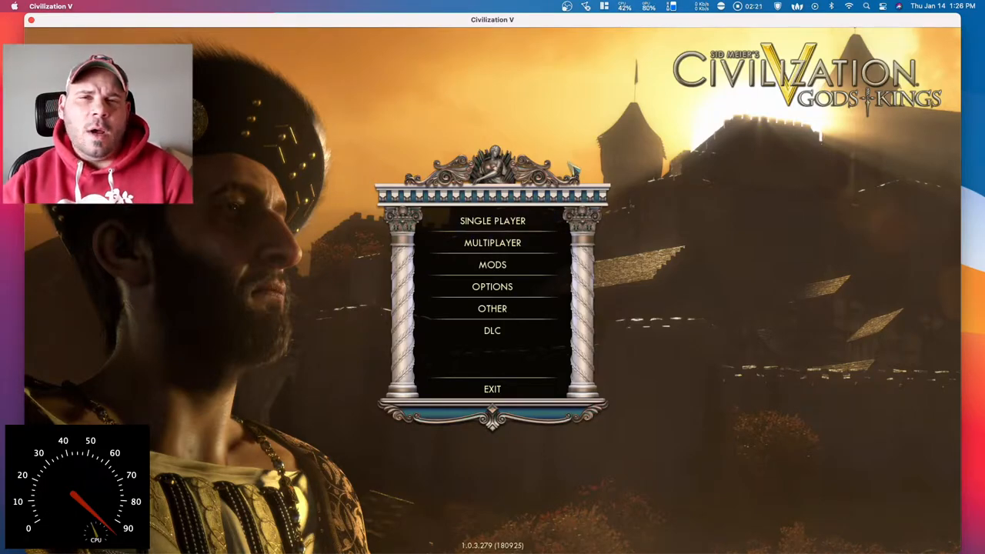
- Load the most recent Gandhi save through Single Player and Load Game
{"action": "left_click", "coordinate": [492, 221]}
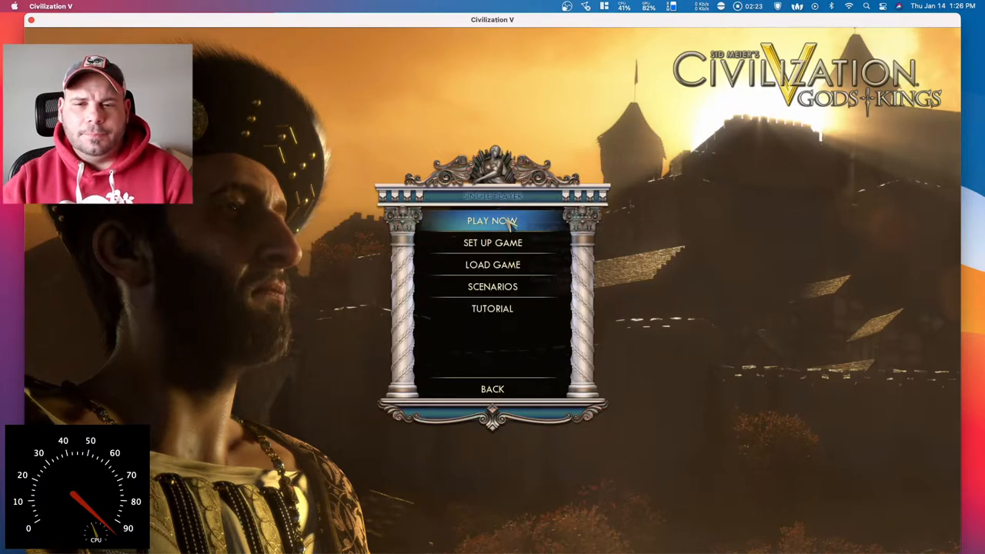
{"action": "left_click", "coordinate": [493, 264]}
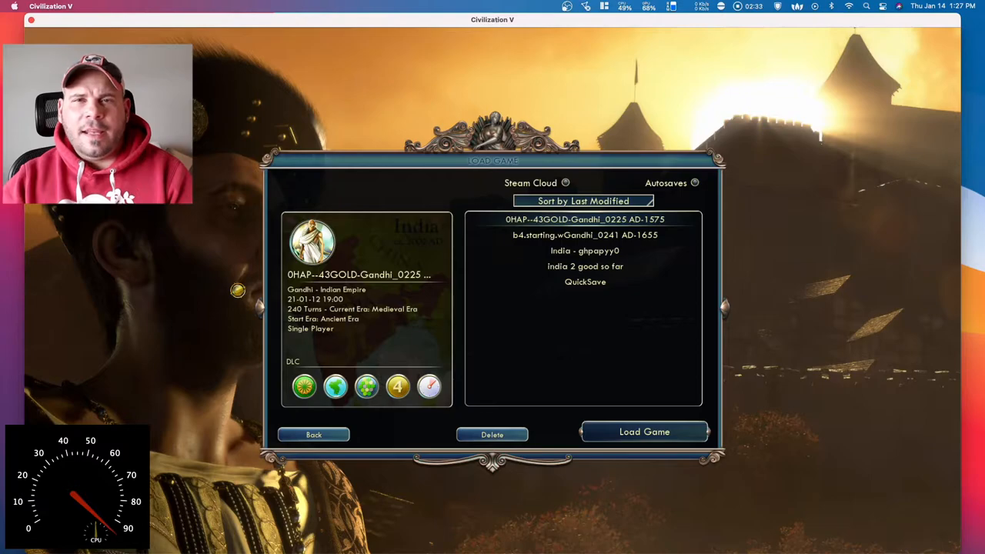
{"action": "left_click", "coordinate": [643, 431]}
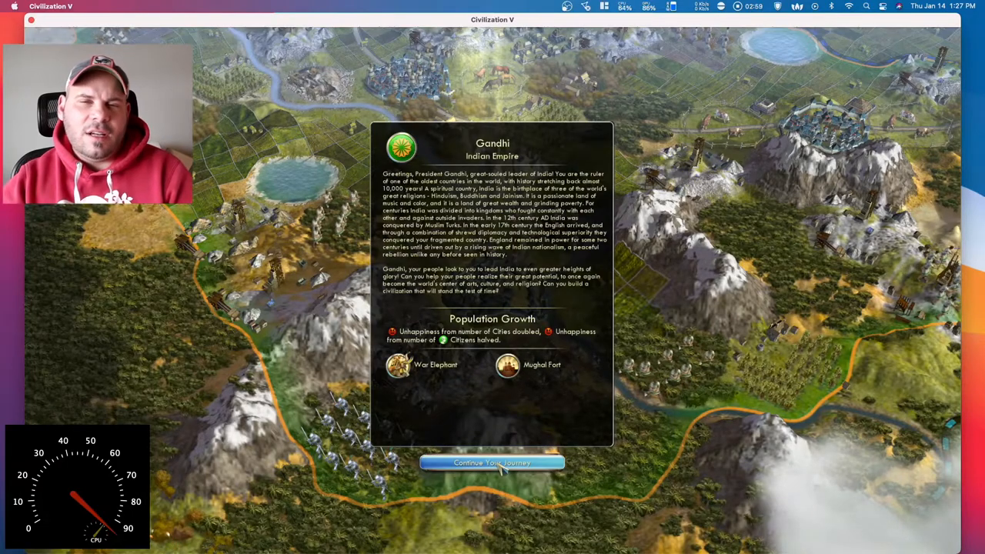
{"action": "left_click", "coordinate": [491, 462]}
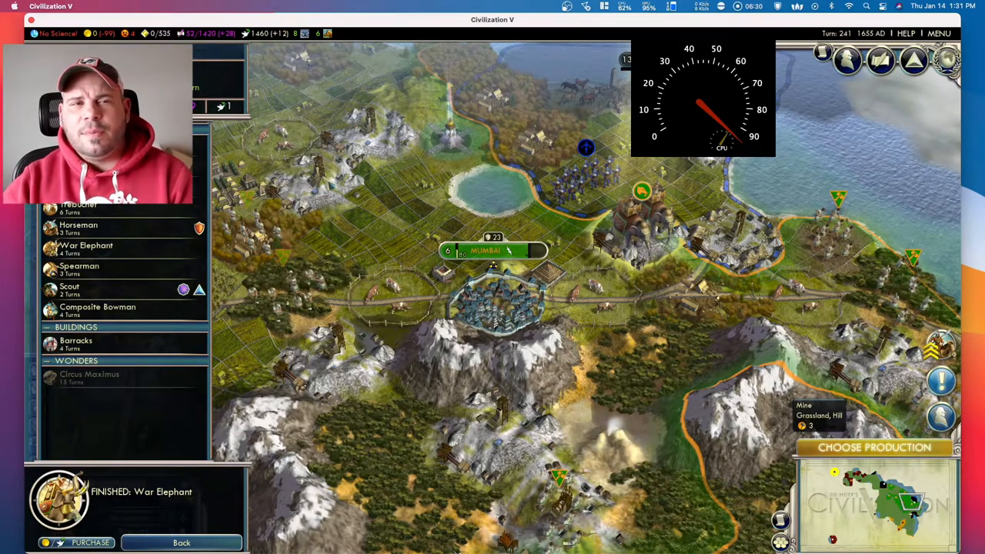
{"action": "mouse_move", "coordinate": [86, 245]}
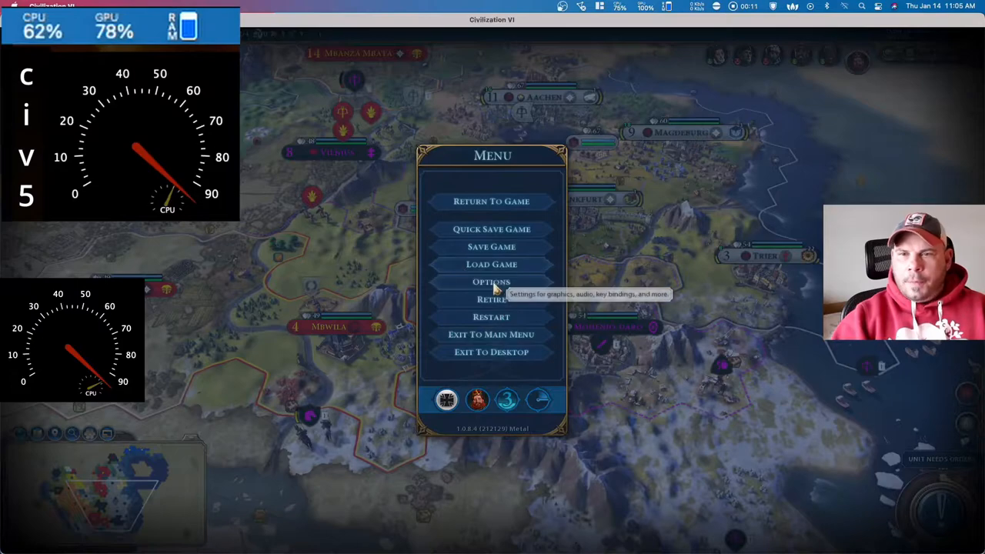
- Review graphics settings (1920x1080, Windowed, MSAA 4X, Ultra) without changes and resume turn 182
{"action": "left_click", "coordinate": [491, 282]}
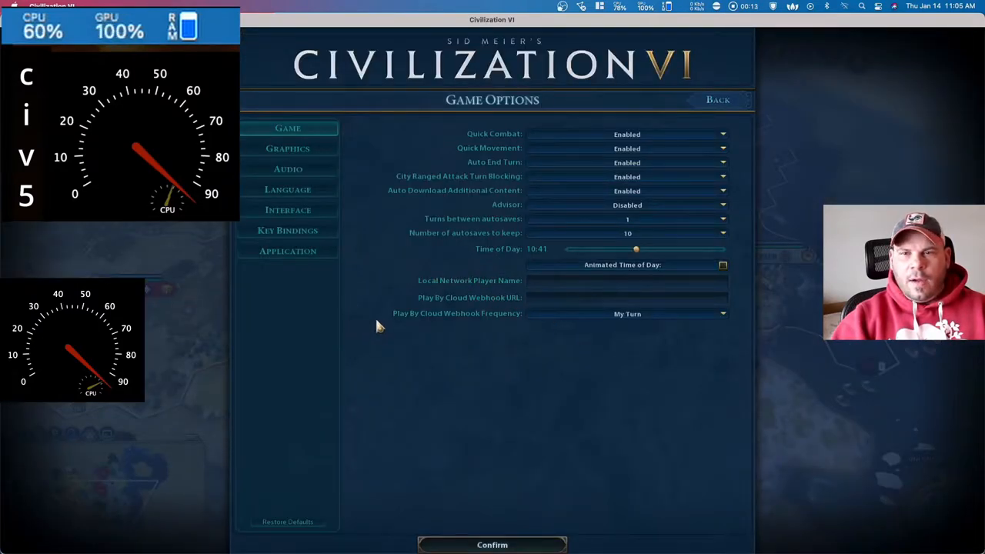
{"action": "left_click", "coordinate": [287, 147]}
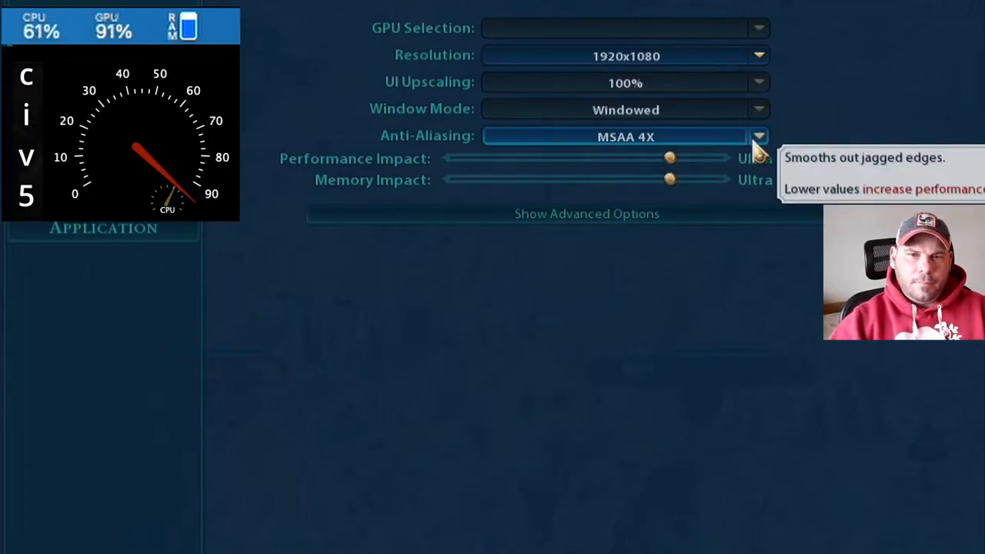
{"action": "mouse_move", "coordinate": [763, 59]}
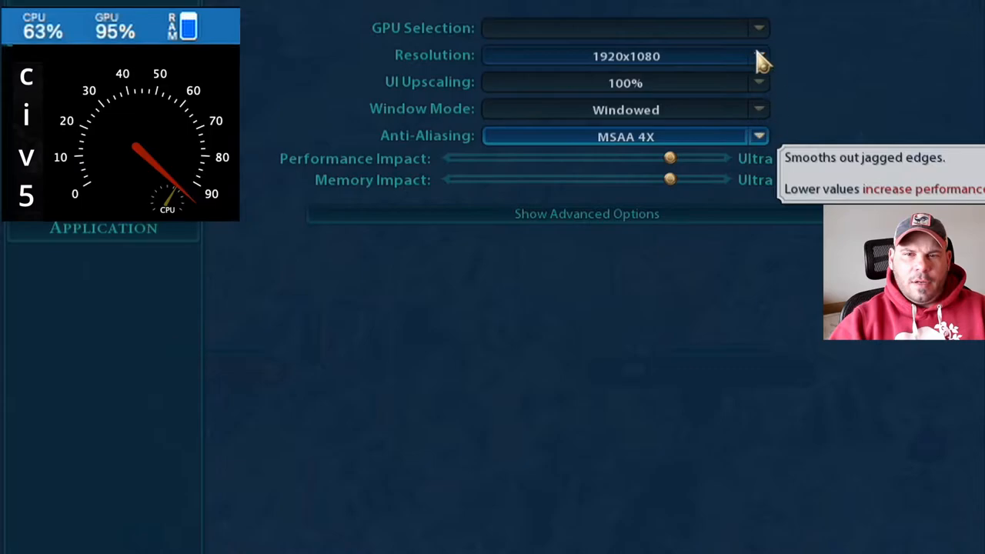
{"action": "mouse_move", "coordinate": [854, 97]}
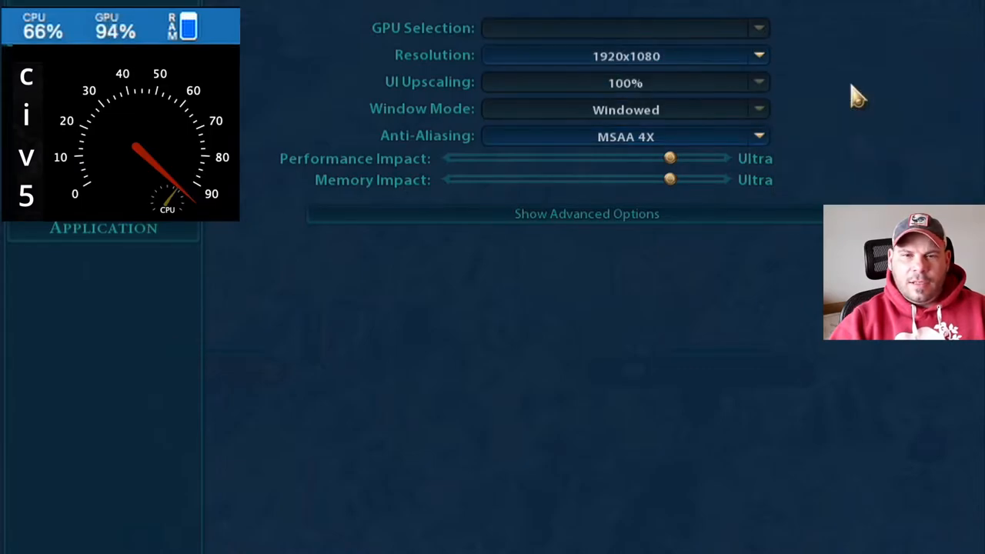
{"action": "mouse_move", "coordinate": [914, 38]}
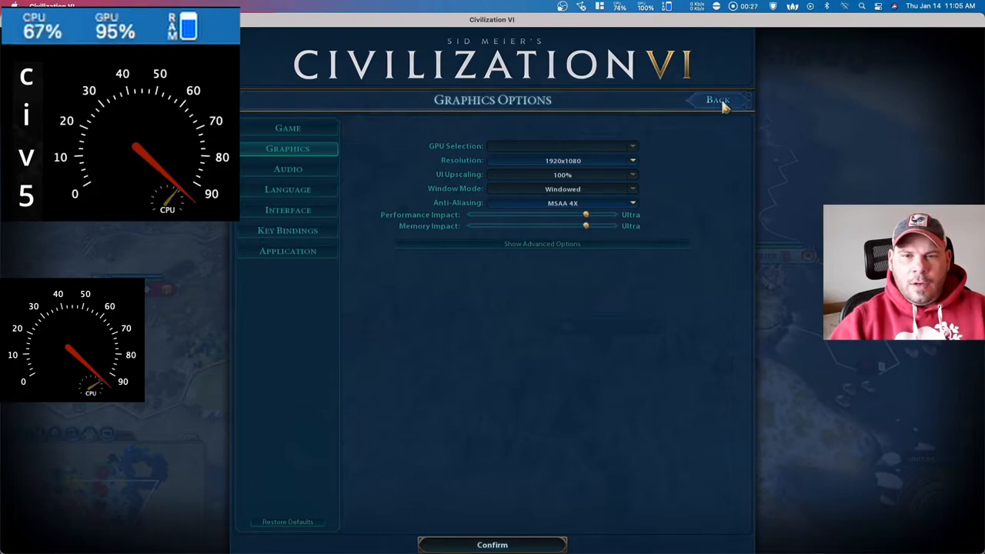
{"action": "left_click", "coordinate": [721, 100]}
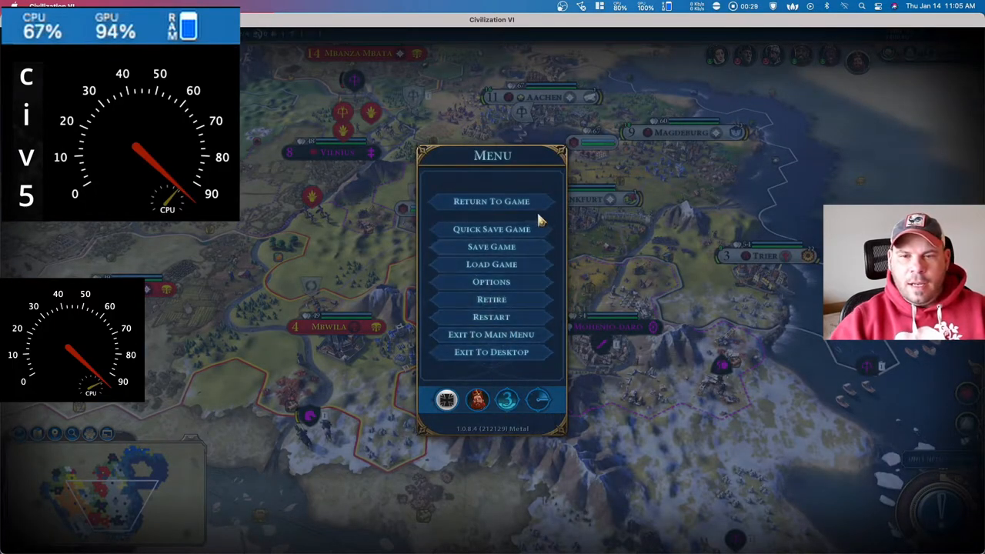
{"action": "left_click", "coordinate": [492, 201]}
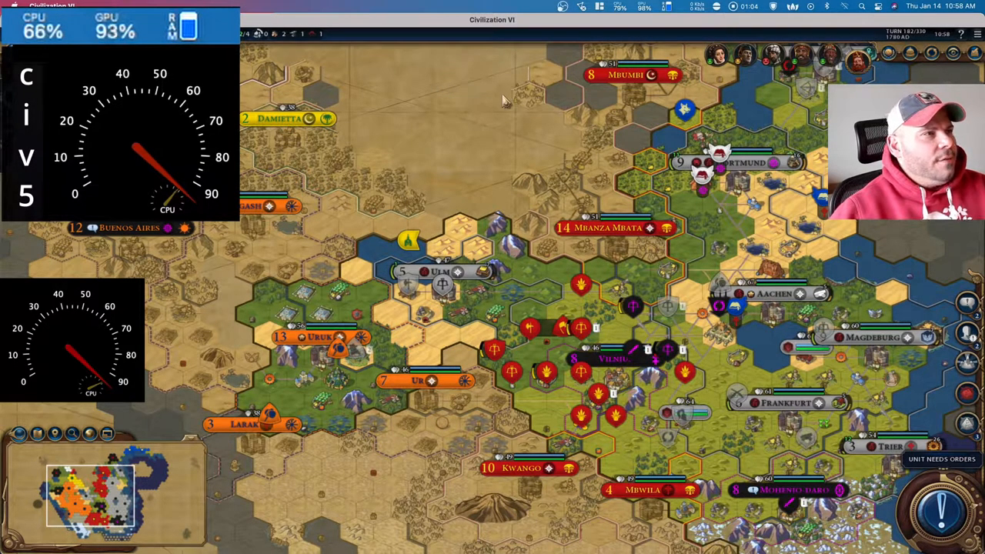
{"action": "left_click", "coordinate": [623, 8]}
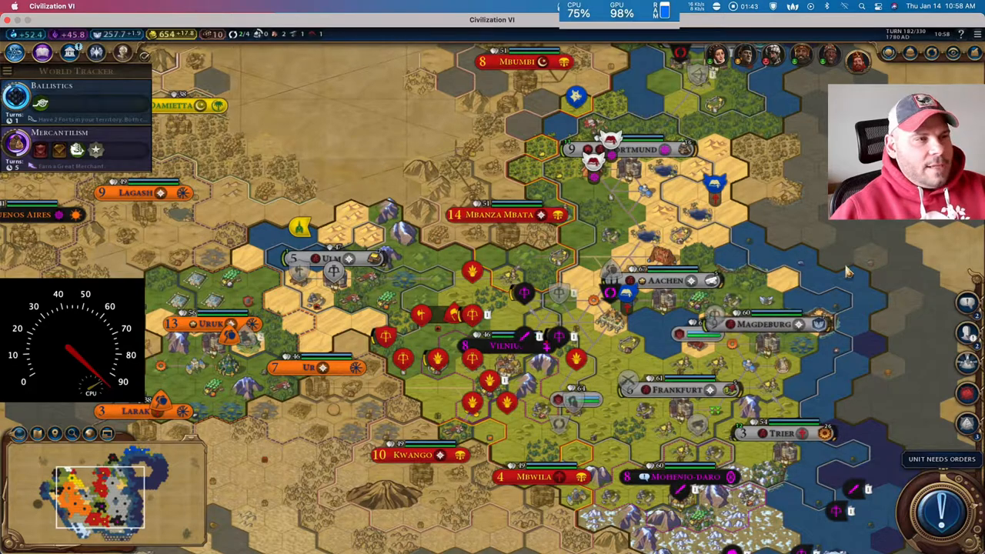
{"action": "scroll", "scroll_direction": "down", "scroll_amount": 3}
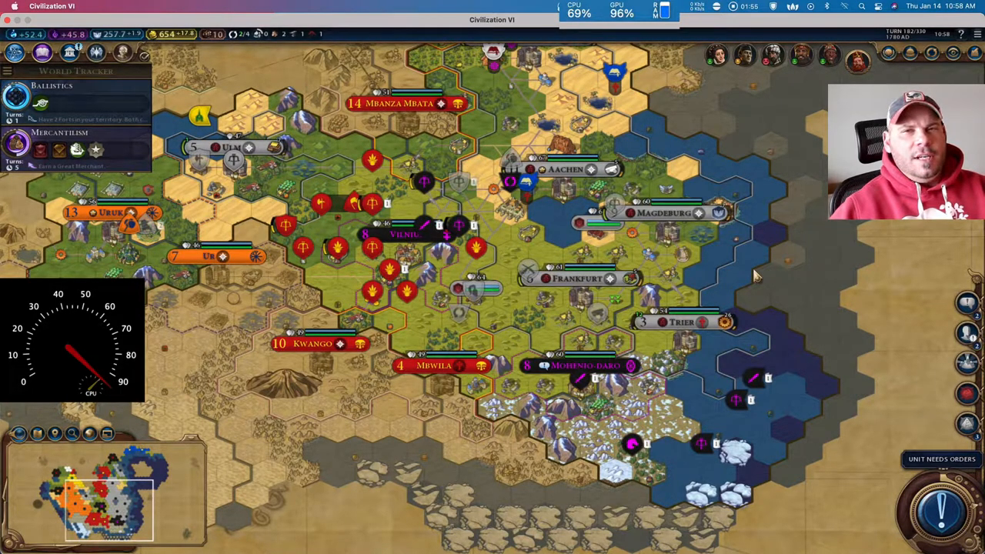
{"action": "mouse_move", "coordinate": [769, 282]}
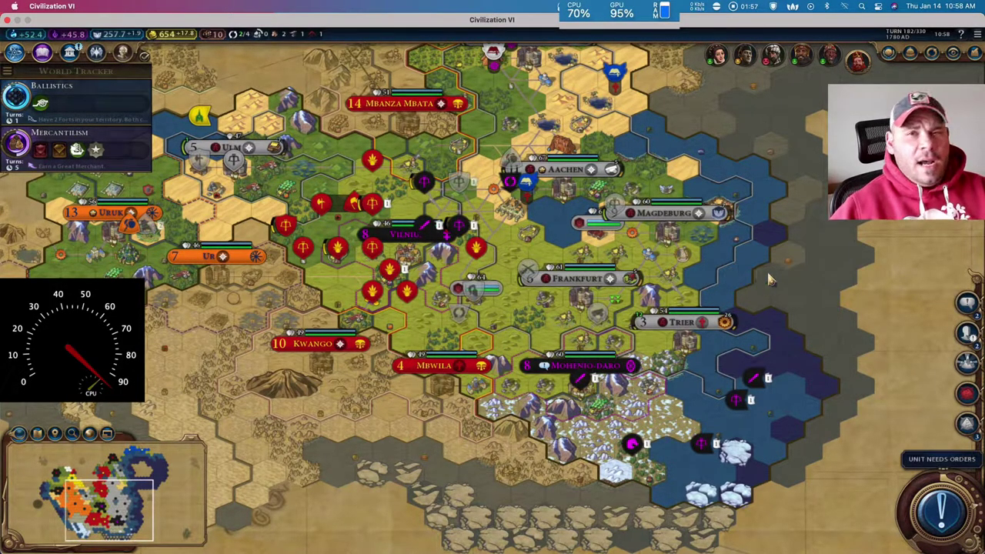
{"action": "mouse_move", "coordinate": [750, 290]}
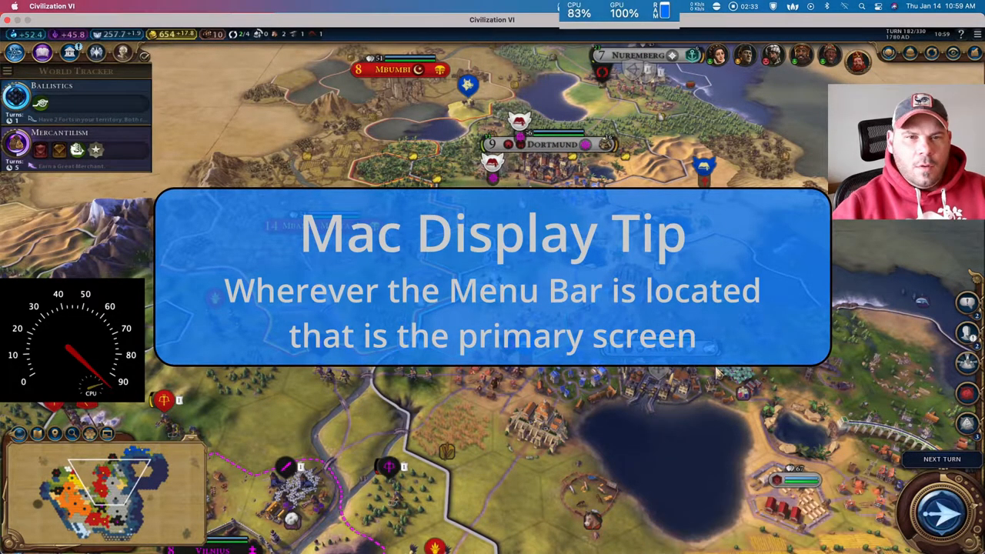
- Give orders to the remaining units near Dortmund so Next Turn is available
{"action": "left_click", "coordinate": [940, 457]}
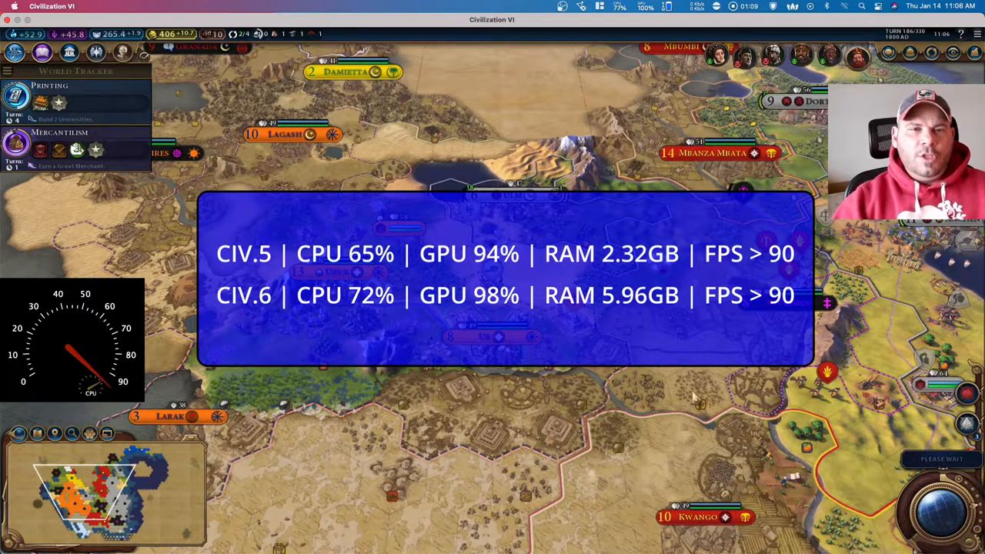
{"action": "mouse_move", "coordinate": [644, 379]}
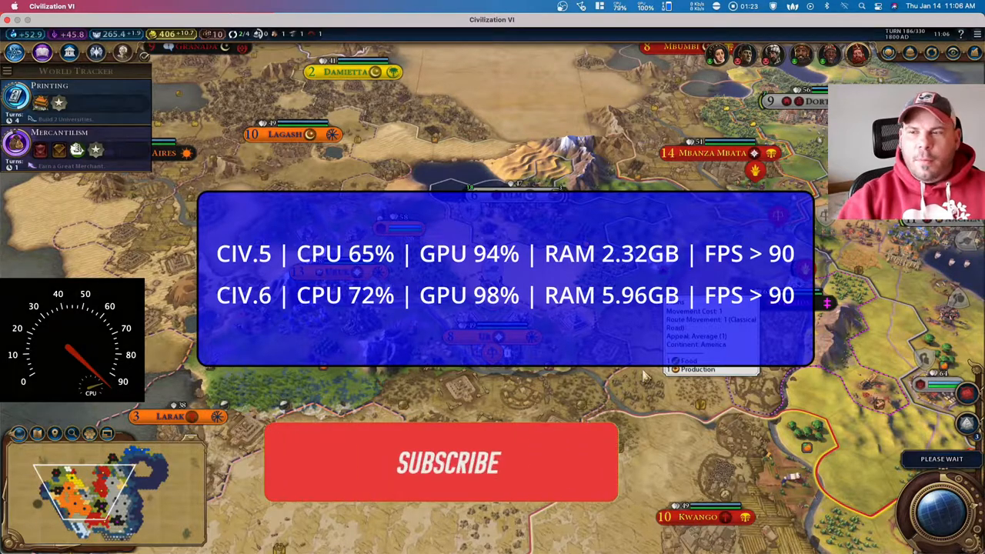
{"action": "left_click", "coordinate": [446, 463]}
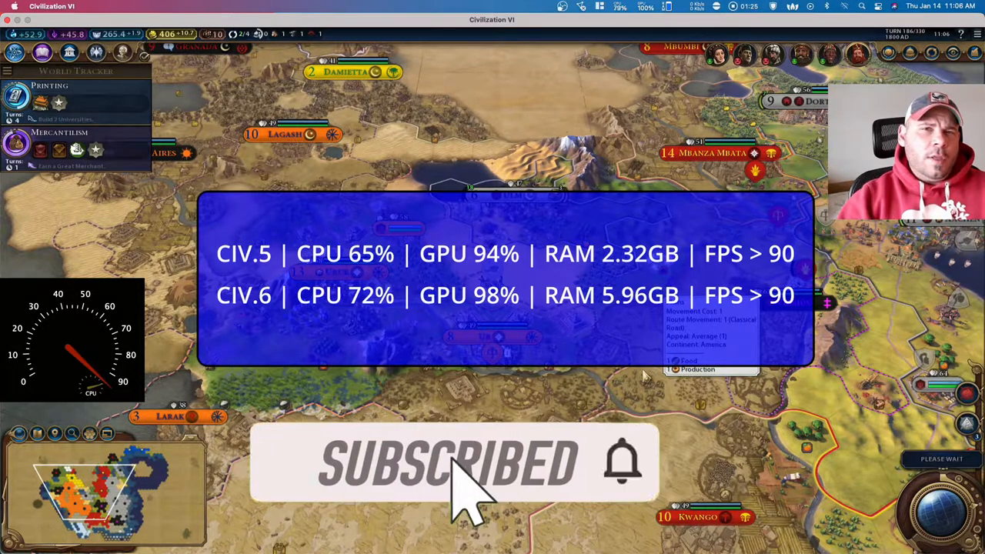